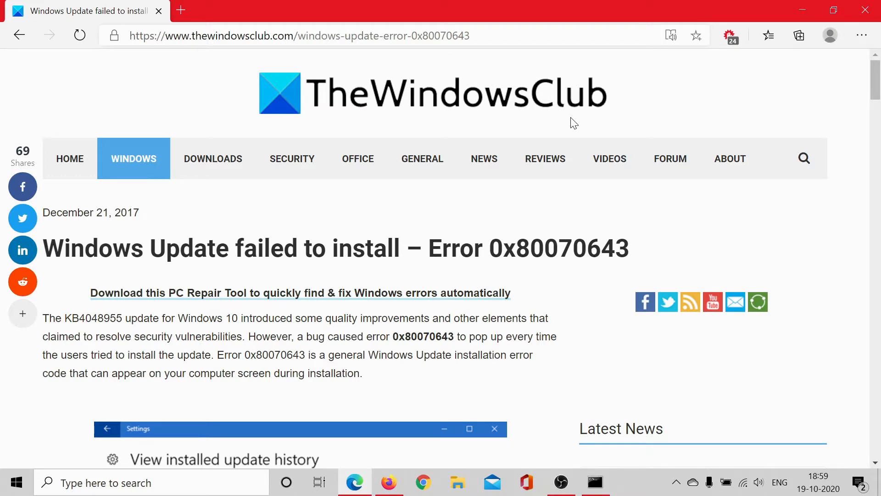
# Scroll the TheWindowsClub 0x80070643 article down to its fix instructions.
pyautogui.scroll(-3)
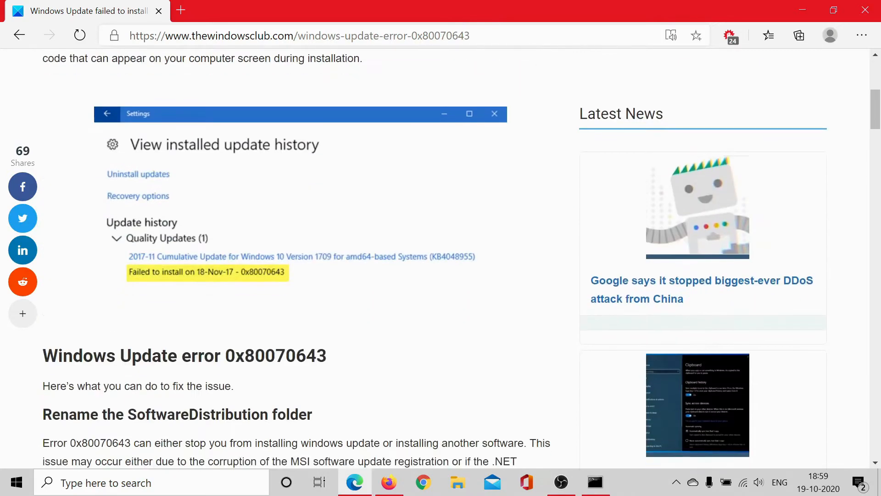
pyautogui.scroll(-3)
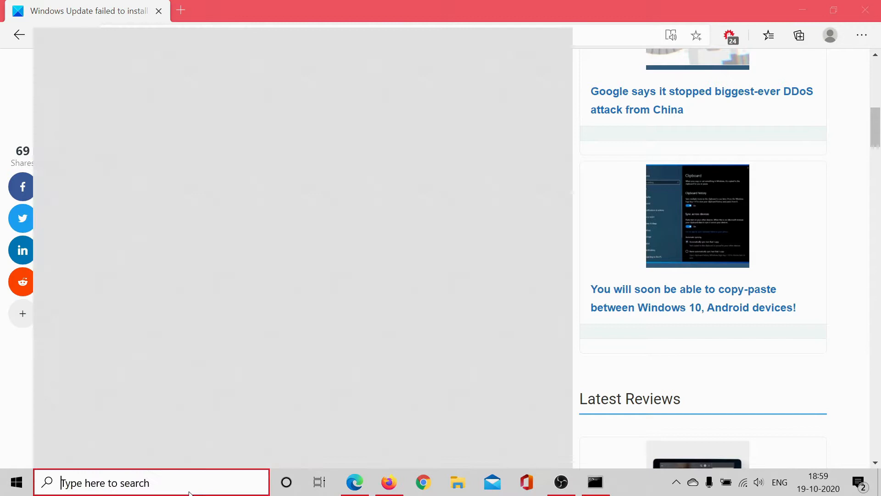
# Search 'comm' and launch Command Prompt as administrator.
pyautogui.write('command')
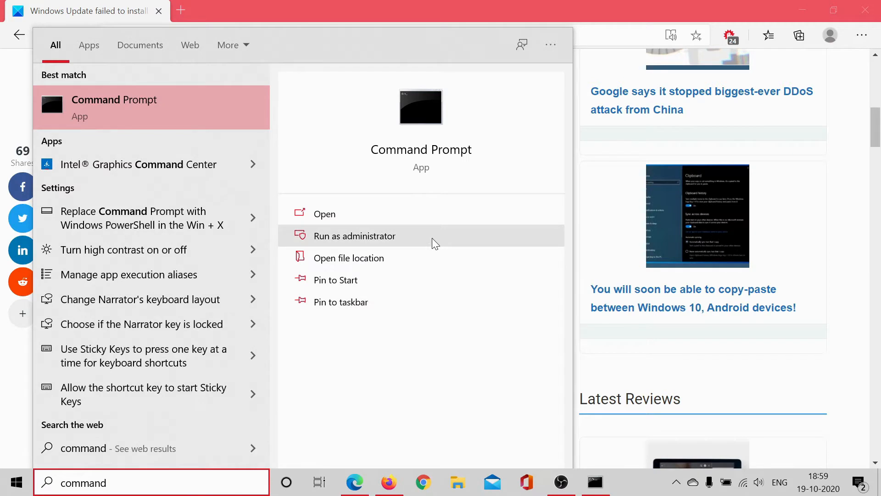
pyautogui.click(355, 235)
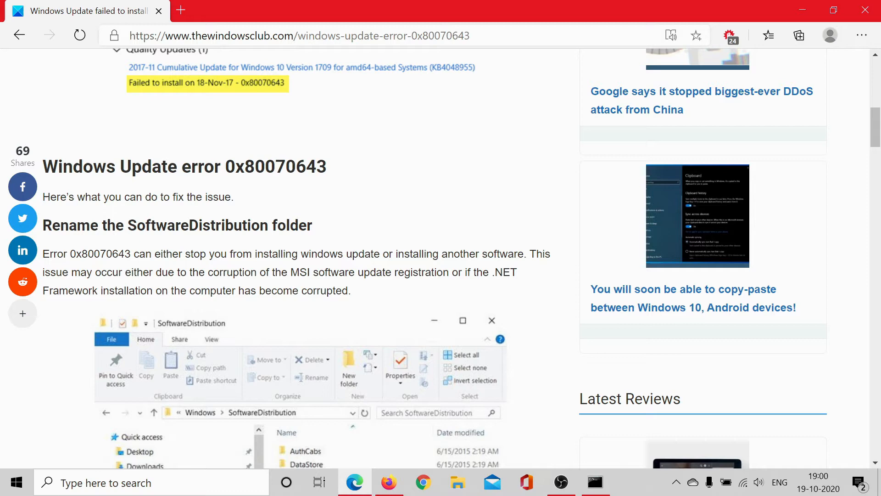
# Run 'net stop wuauserv' in the elevated Command Prompt, then enter 'net stop bits'.
pyautogui.scroll(-3)
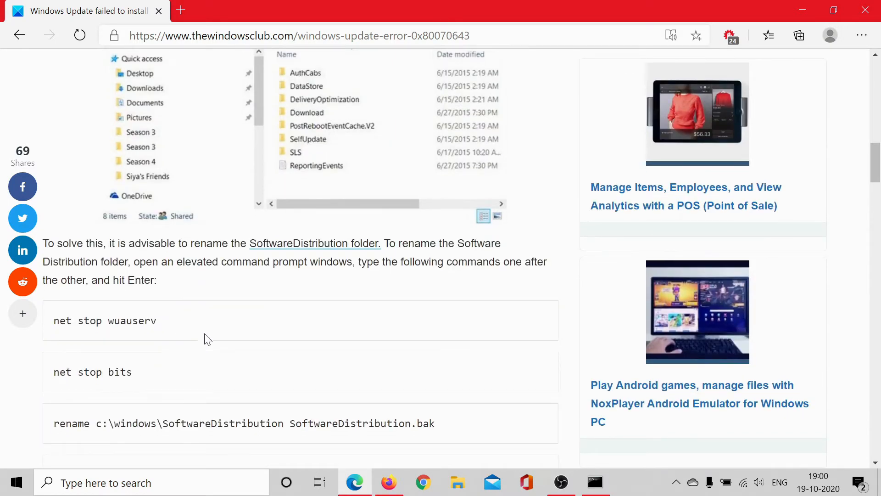
pyautogui.moveTo(195, 319)
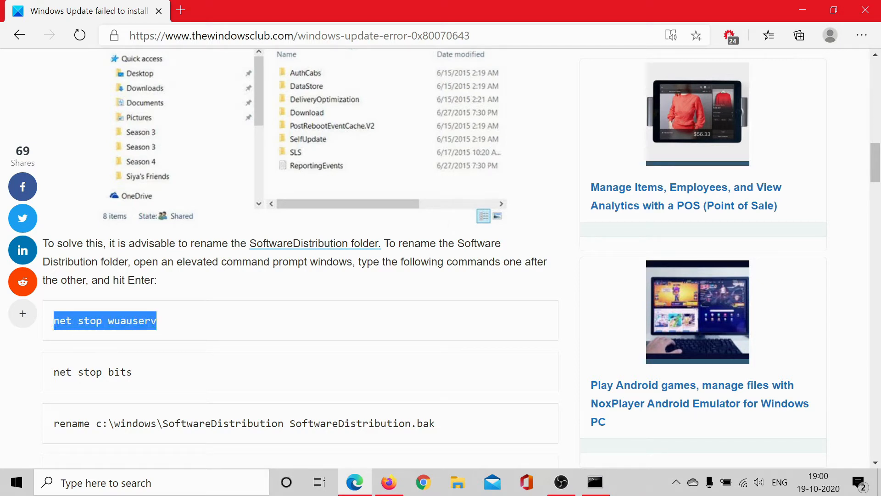
pyautogui.moveTo(571, 448)
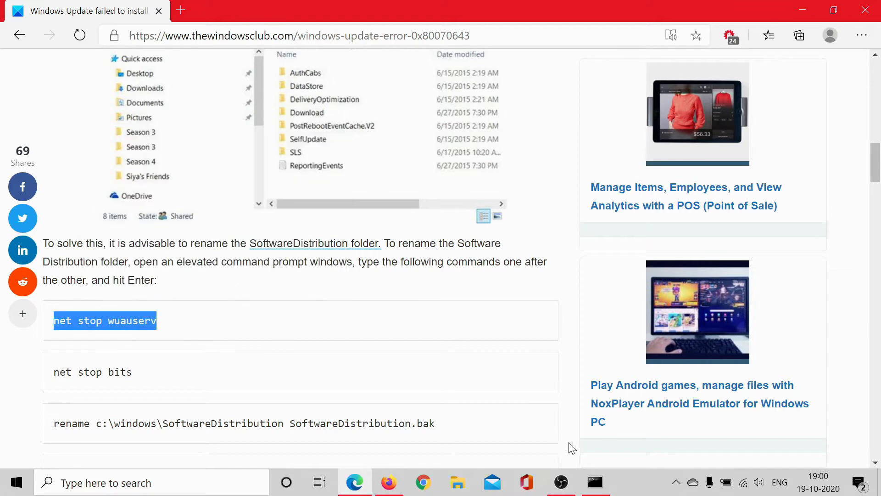
pyautogui.click(595, 482)
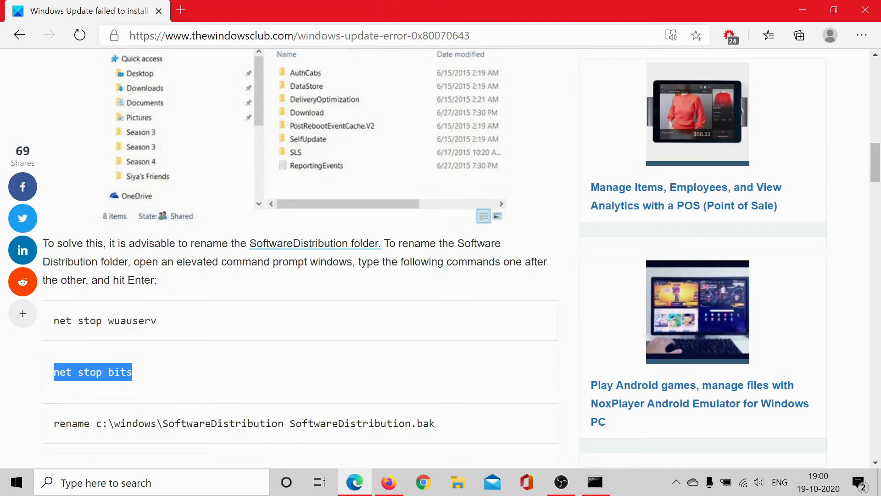
pyautogui.moveTo(431, 377)
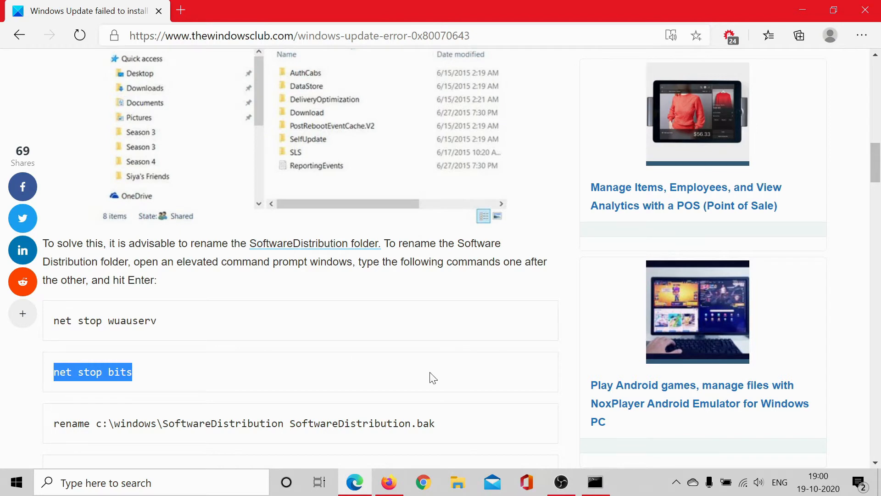
pyautogui.click(595, 483)
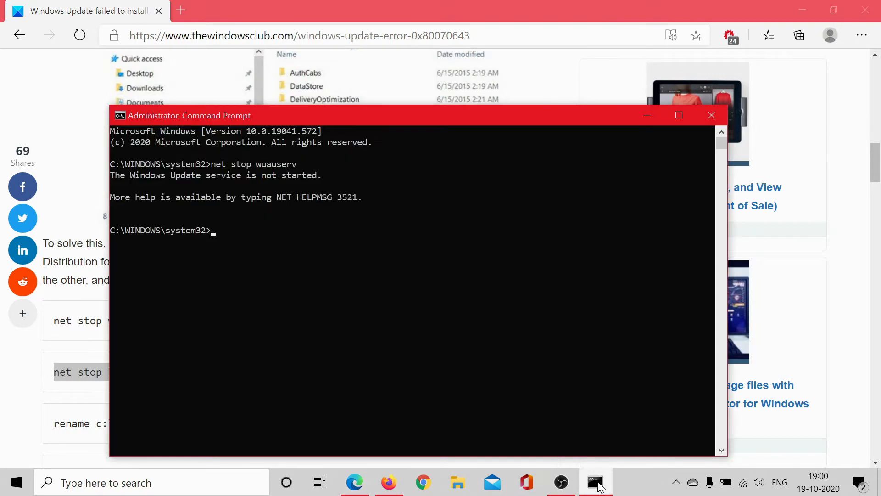
pyautogui.write('net stop bits')
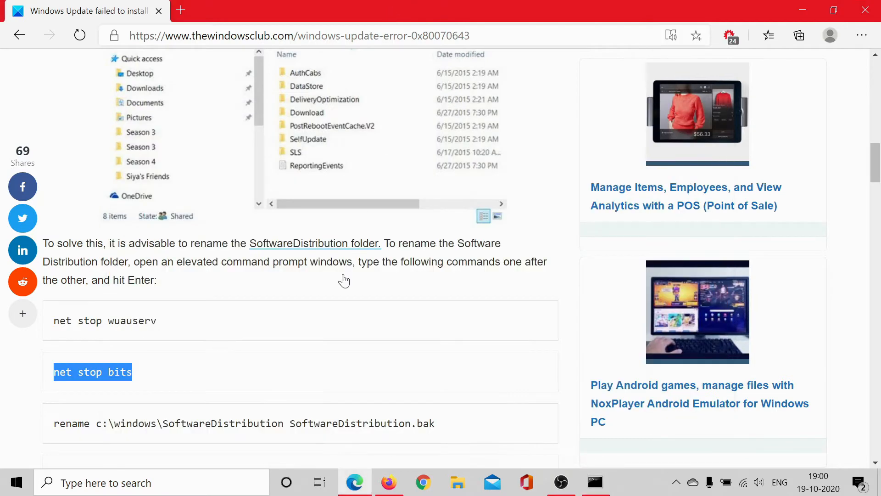
# Run the copied SoftwareDistribution rename command, which fails with a duplicate-name error.
pyautogui.scroll(-3)
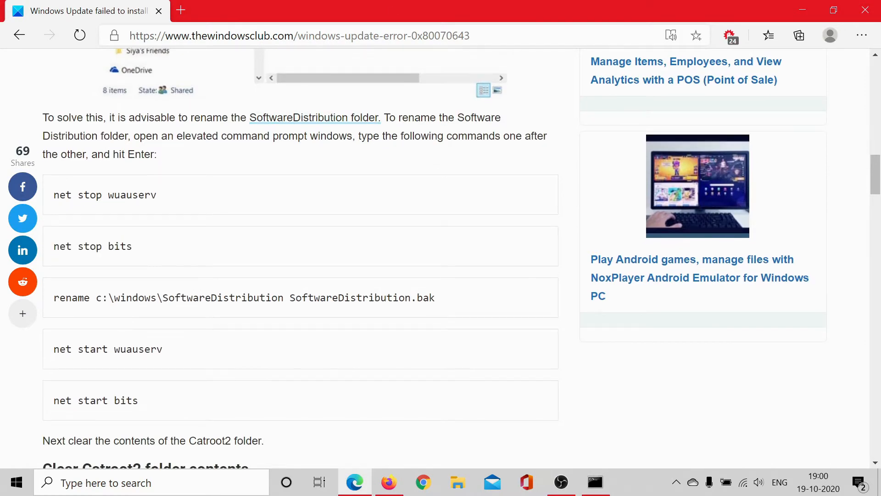
pyautogui.tripleClick(244, 298)
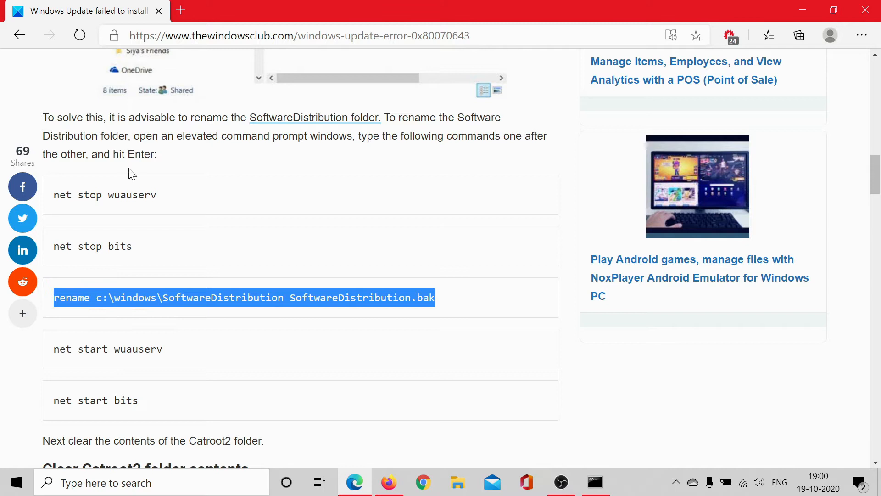
pyautogui.moveTo(145, 151)
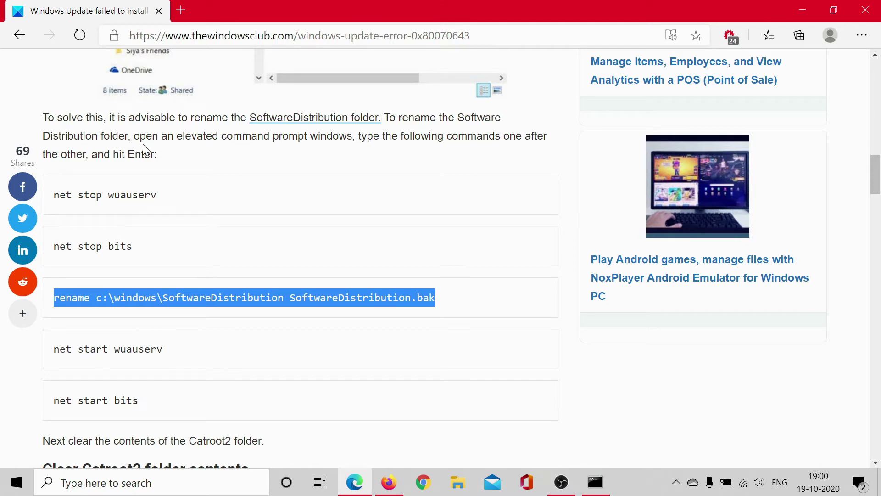
pyautogui.moveTo(220, 127)
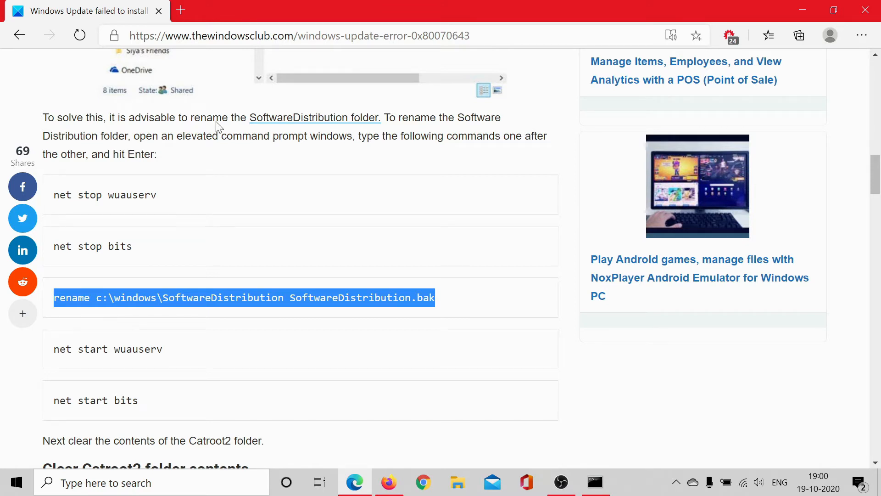
pyautogui.click(595, 482)
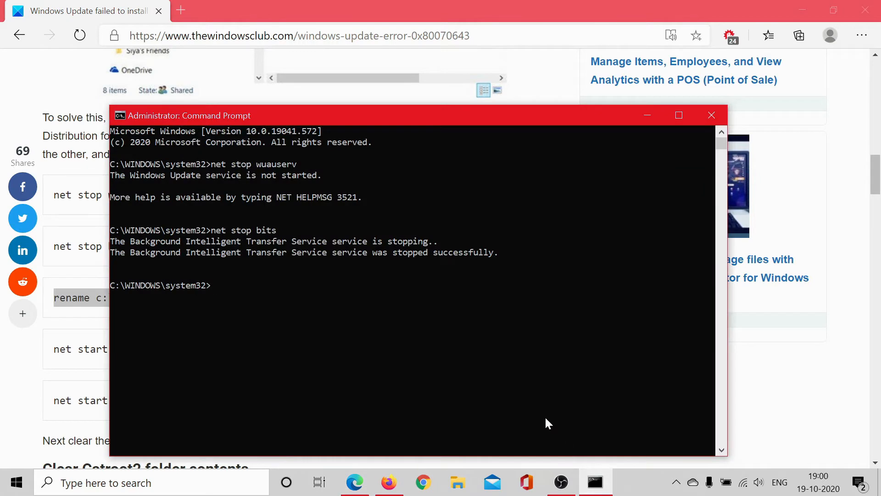
pyautogui.press('Return')
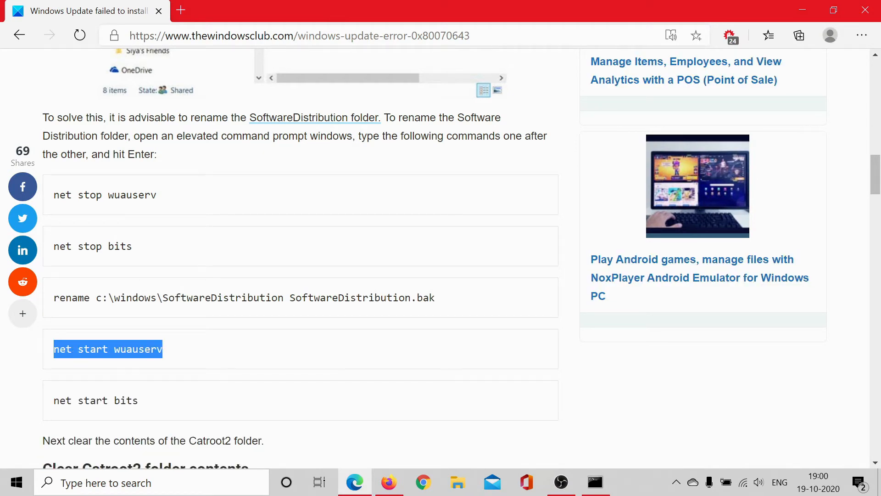
# Run 'net start wuauserv' in Command Prompt to restart Windows Update.
pyautogui.click(594, 482)
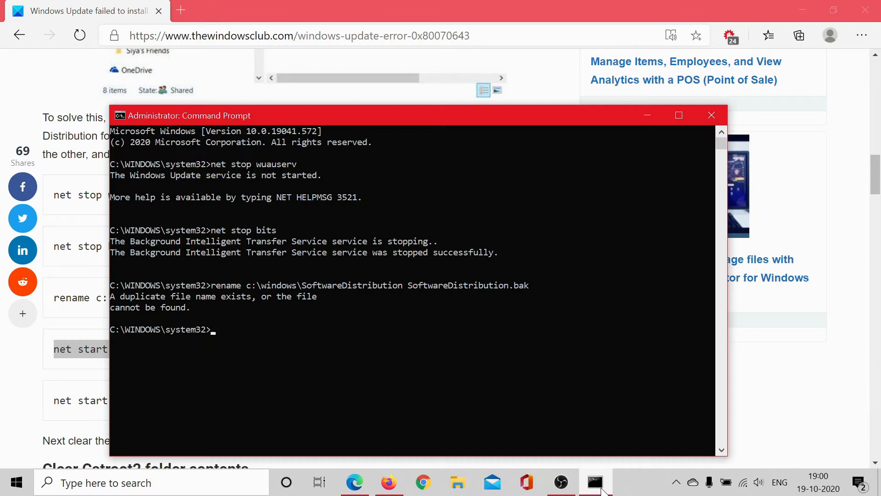
pyautogui.press('Return')
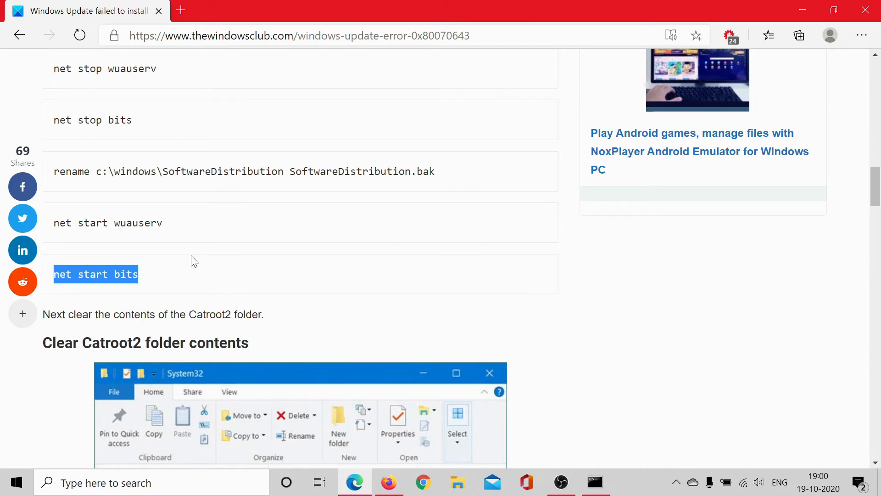
pyautogui.click(595, 482)
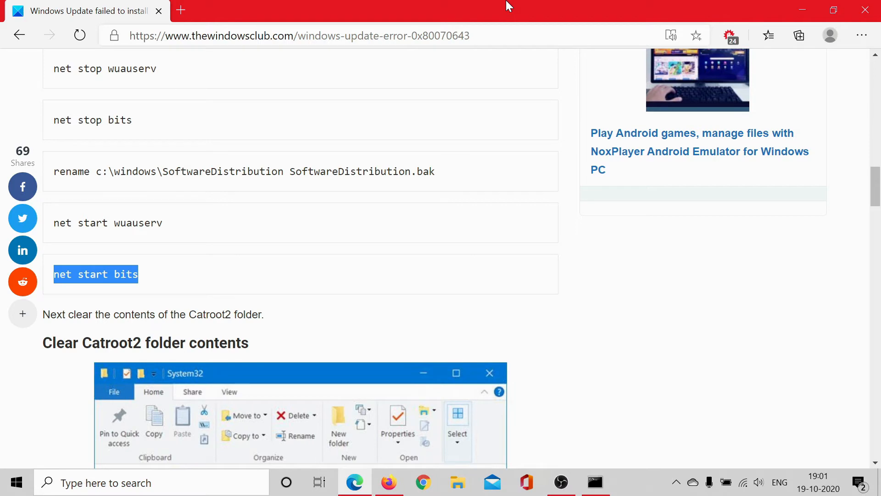
pyautogui.moveTo(414, 308)
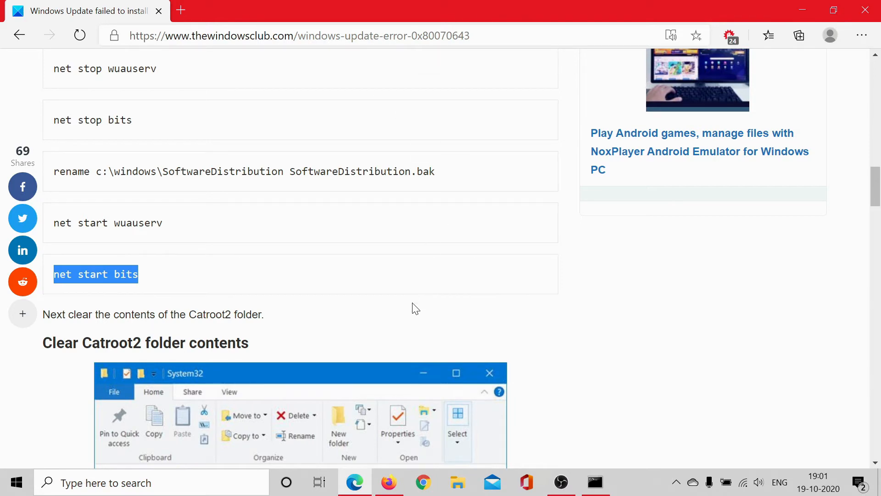
# Scroll to 'Clear Catroot2 folder contents' and copy 'net stop cryptsvc' into Command Prompt.
pyautogui.scroll(-3)
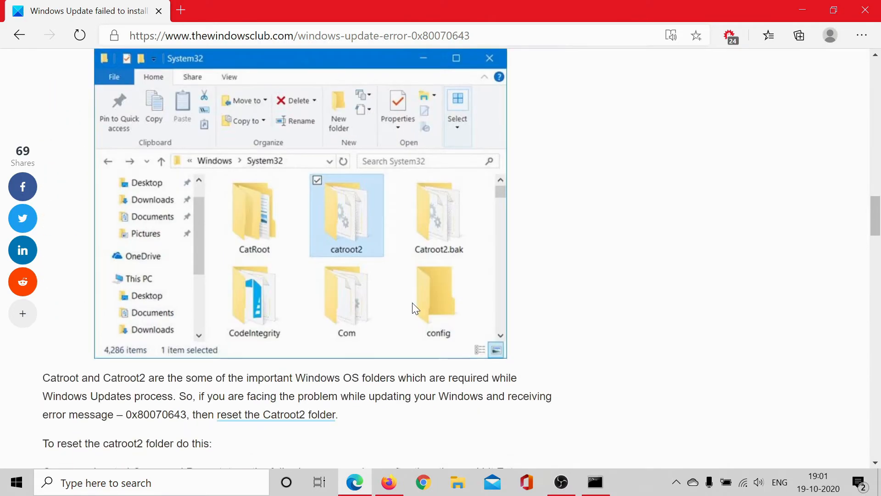
pyautogui.scroll(-3)
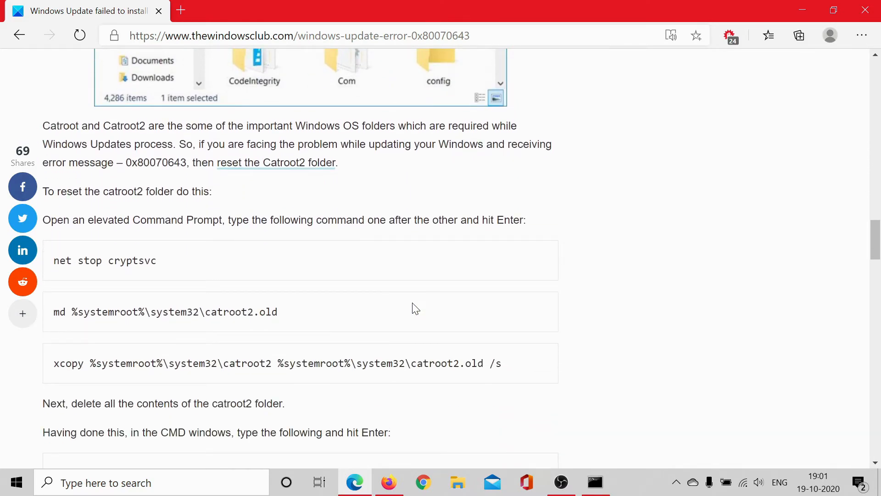
pyautogui.scroll(-3)
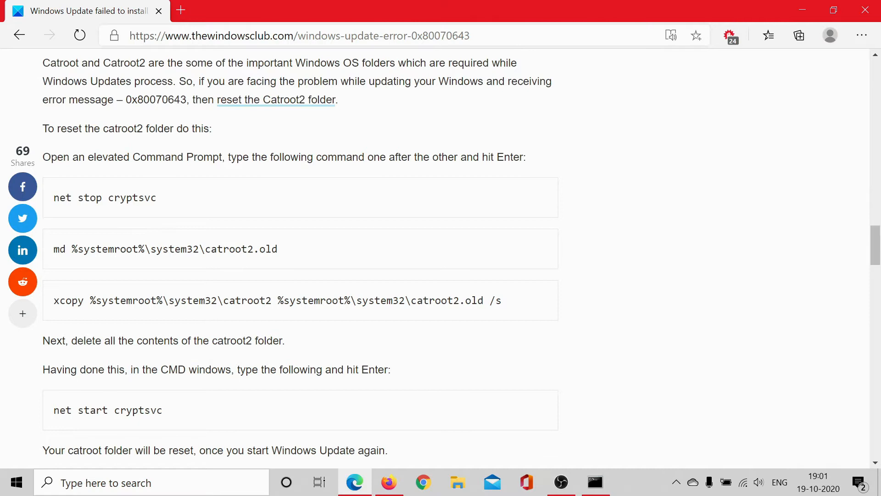
pyautogui.moveTo(191, 199)
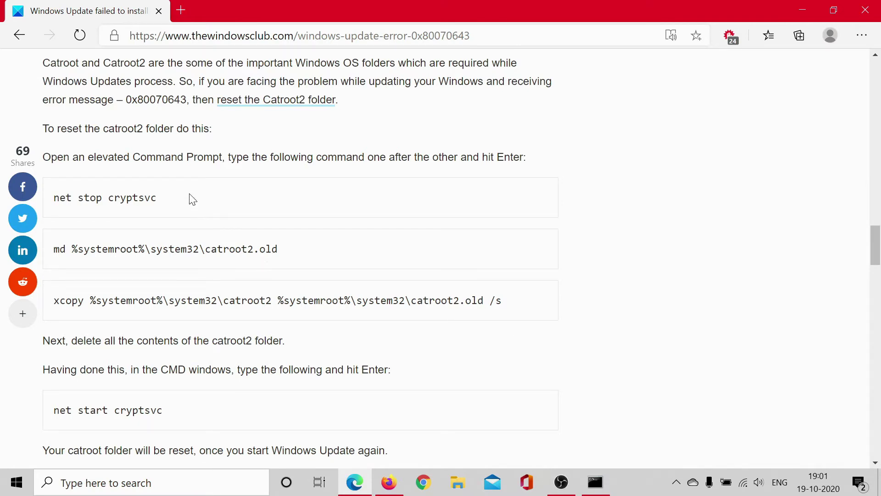
pyautogui.rightClick(105, 198)
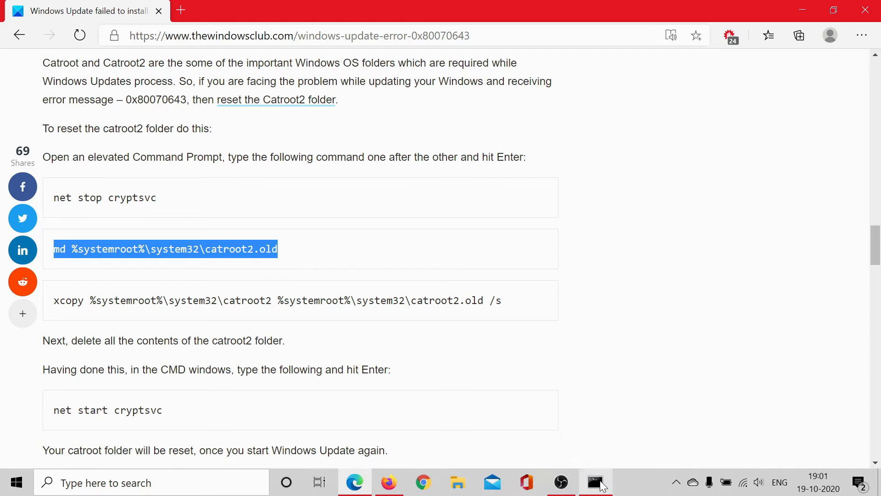
pyautogui.click(595, 482)
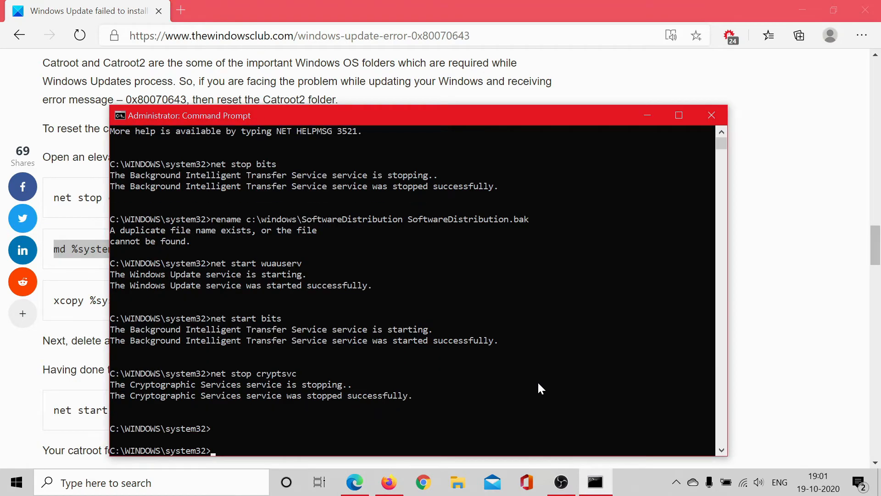
# Run the catroot2.old and xcopy backup commands, then 'net start cryptsvc' (already started).
pyautogui.press('Return')
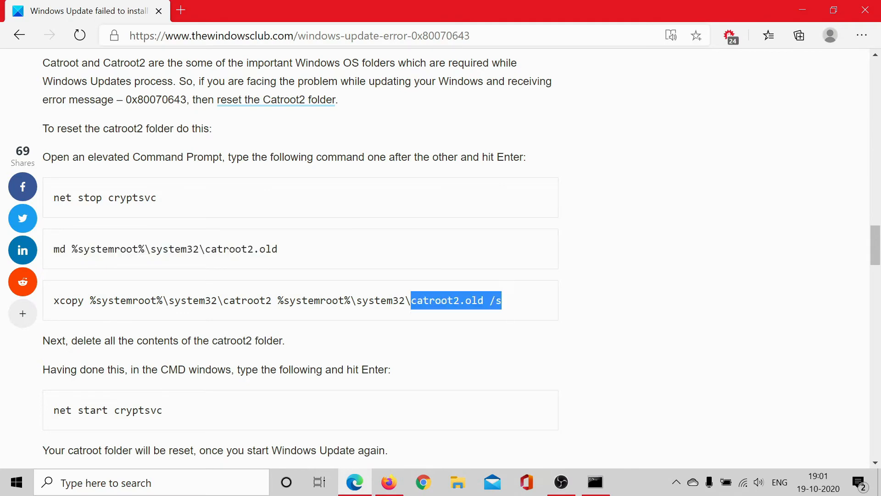
pyautogui.tripleClick(275, 300)
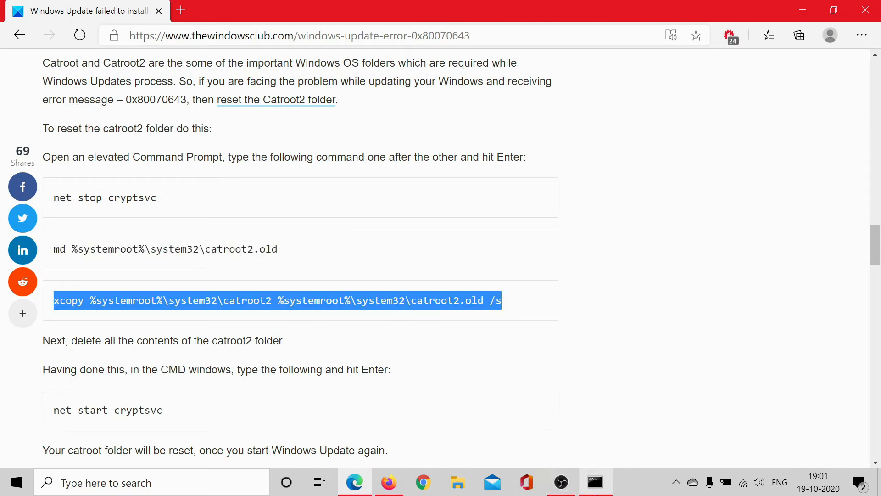
pyautogui.click(595, 482)
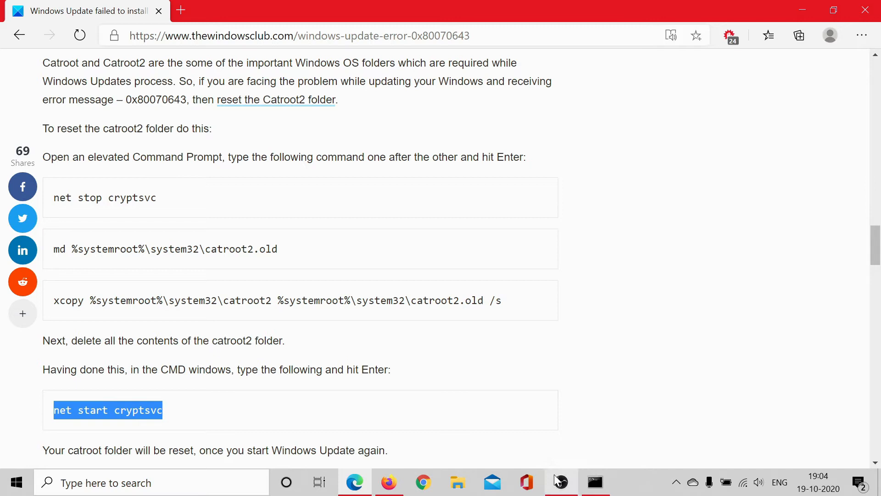
pyautogui.click(595, 482)
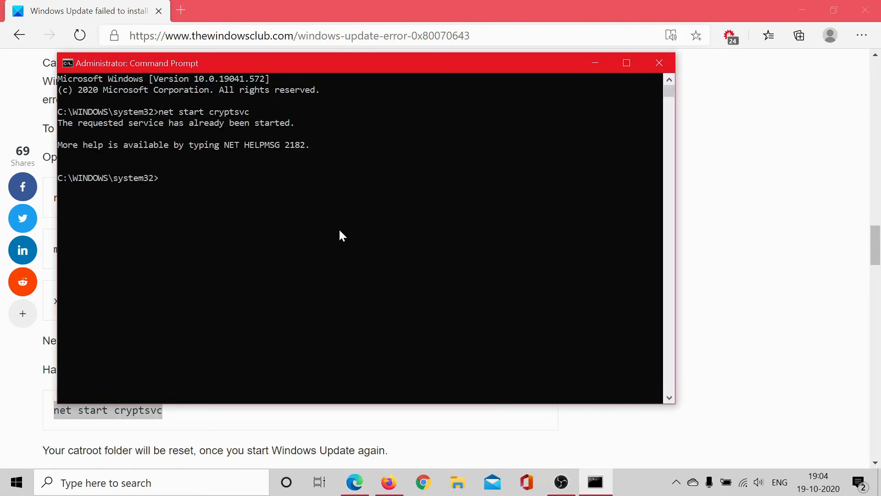
pyautogui.moveTo(394, 5)
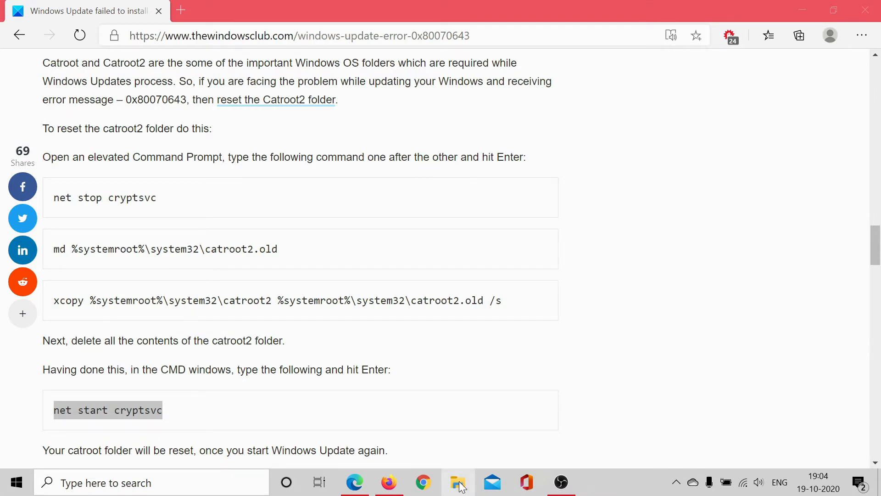
# Browse from This PC to C:\Windows\System32\catroot2 in File Explorer.
pyautogui.click(458, 482)
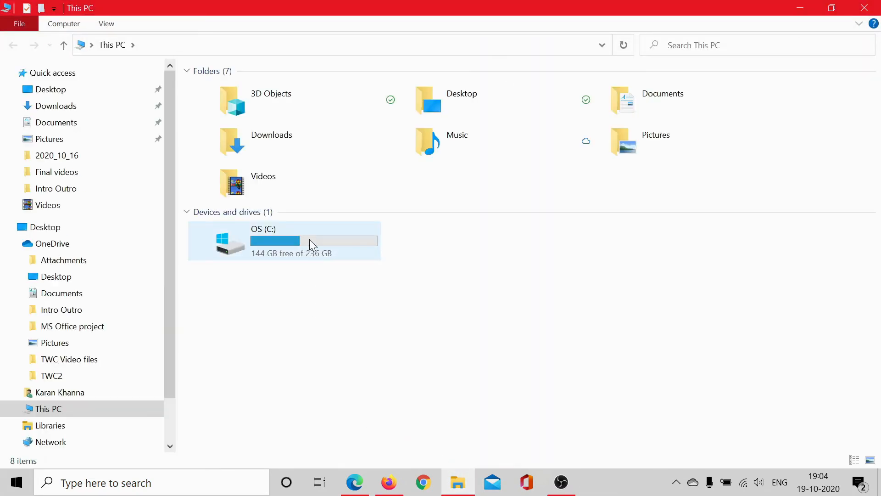
pyautogui.doubleClick(284, 241)
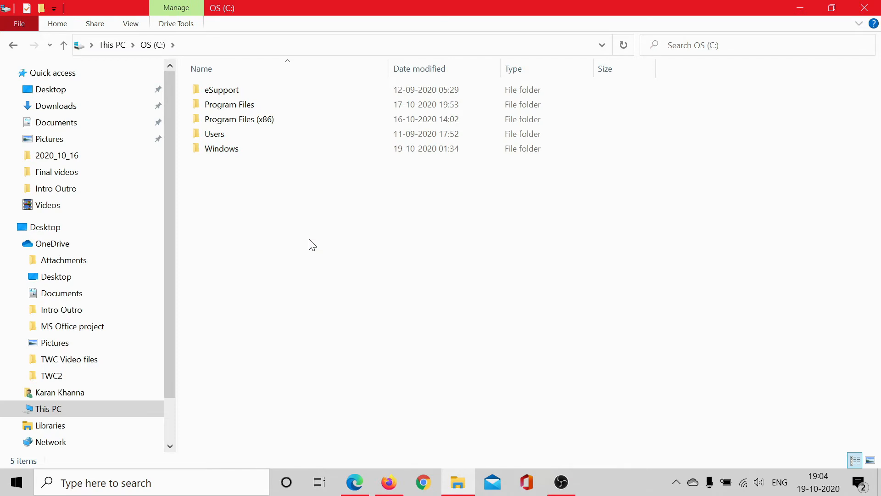
pyautogui.click(221, 148)
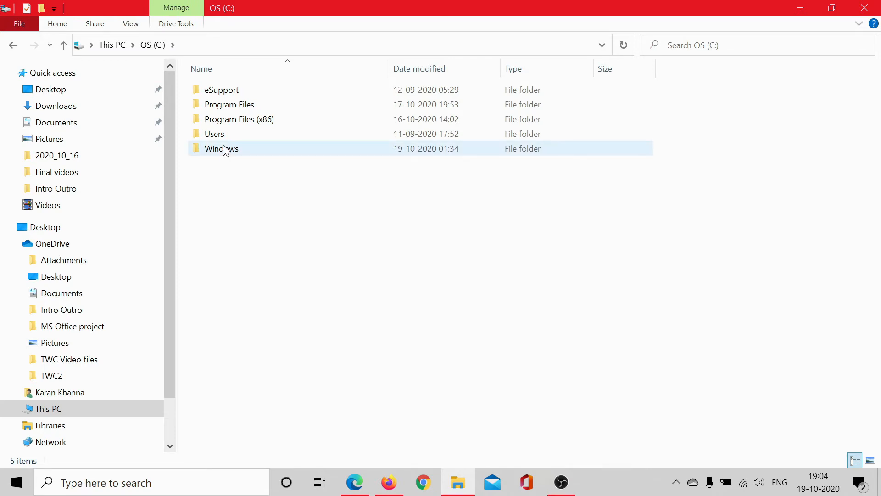
pyautogui.doubleClick(221, 149)
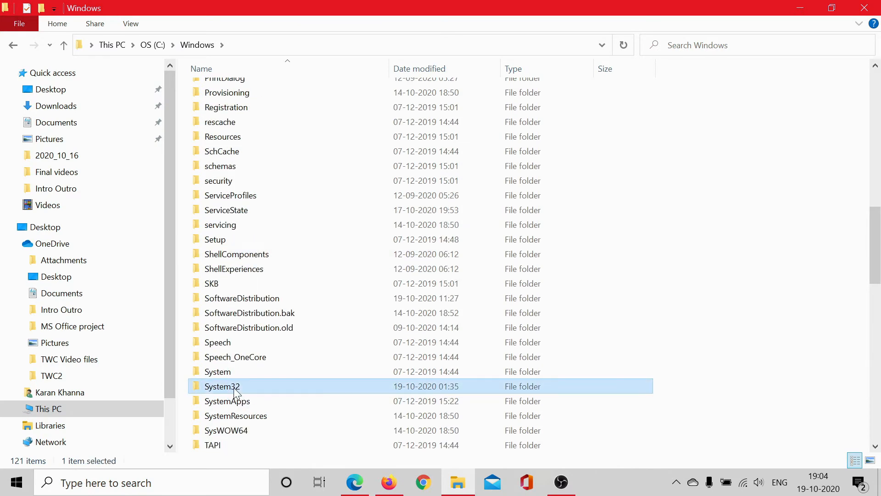
pyautogui.doubleClick(222, 386)
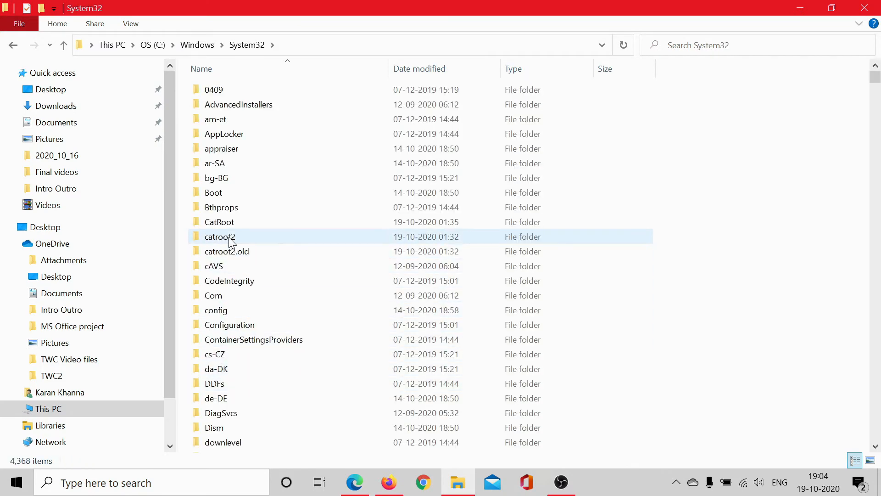
pyautogui.doubleClick(220, 236)
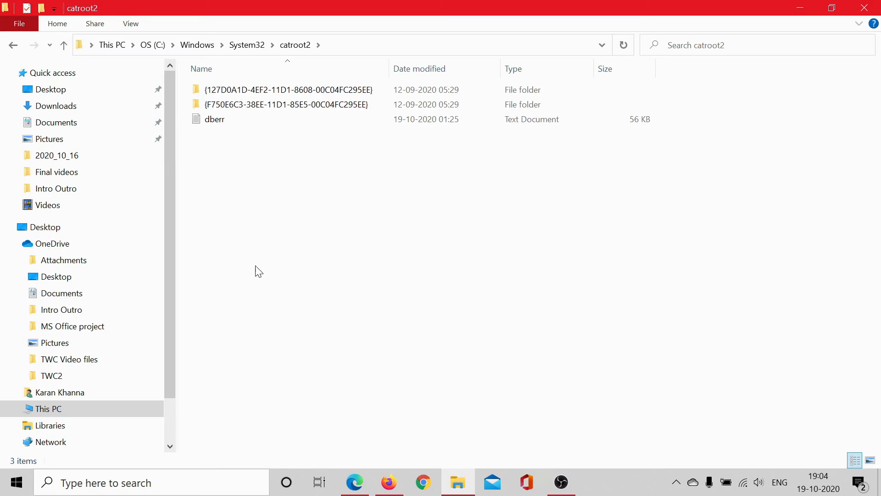
# Select all three catroot2 items and delete them, triggering Folder Access Denied.
pyautogui.press('ctrl+a')
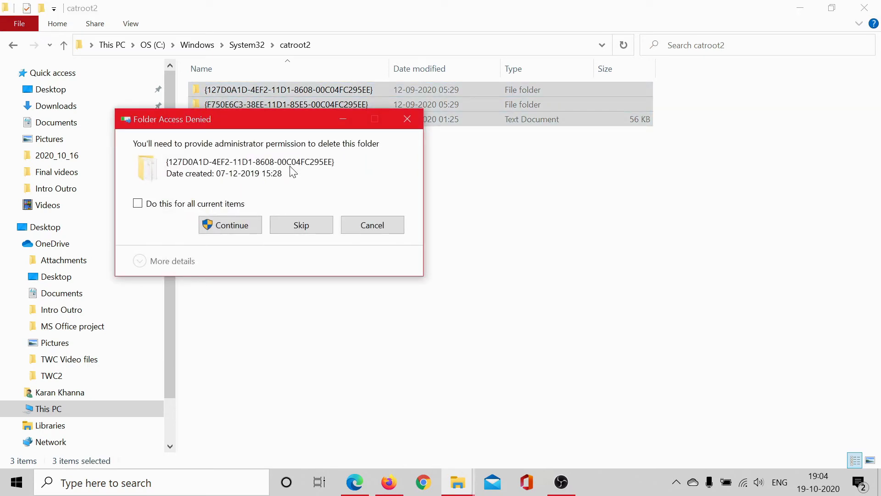
pyautogui.moveTo(372, 225)
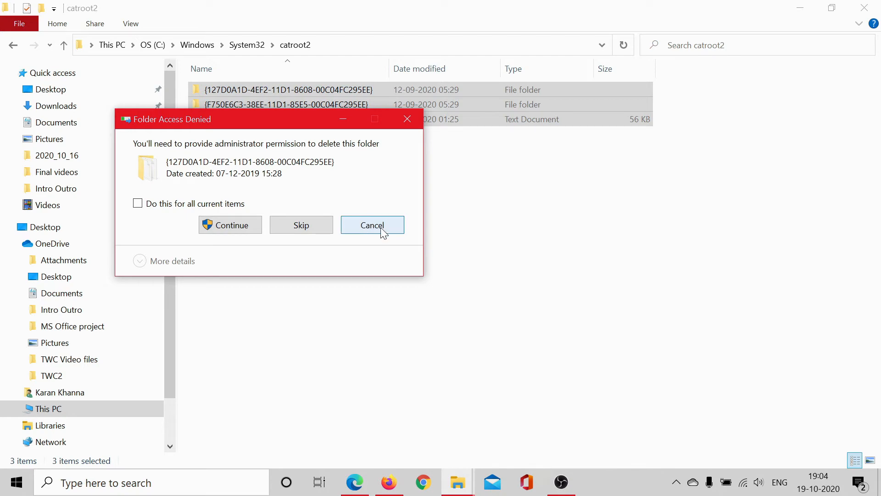
pyautogui.moveTo(617, 170)
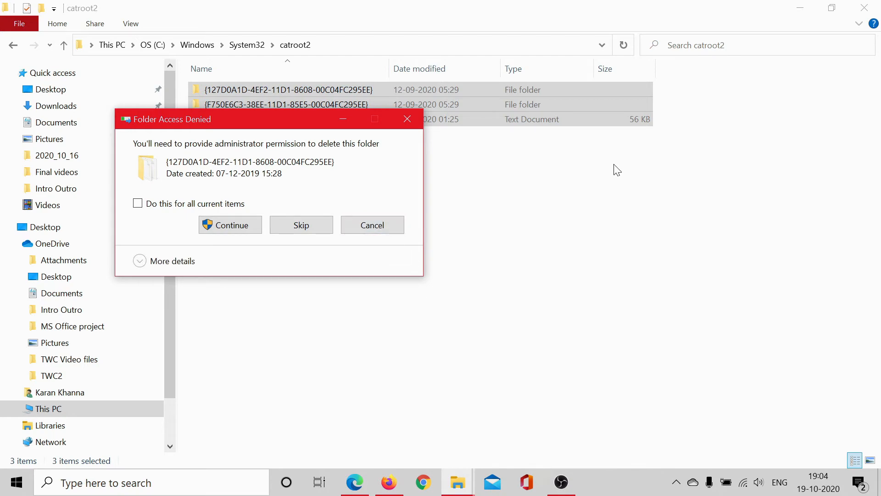
# Return to Edge, clear the text selection, and scroll to Run Windows Update Troubleshooter.
pyautogui.click(353, 482)
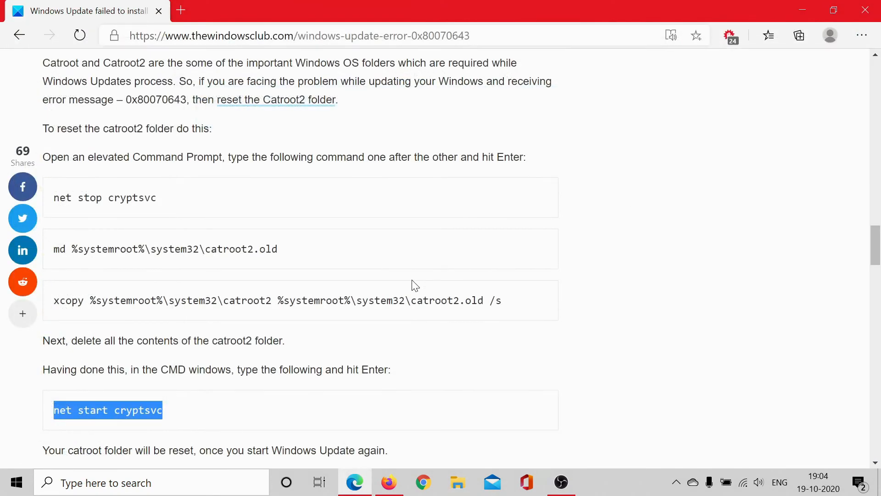
pyautogui.click(409, 288)
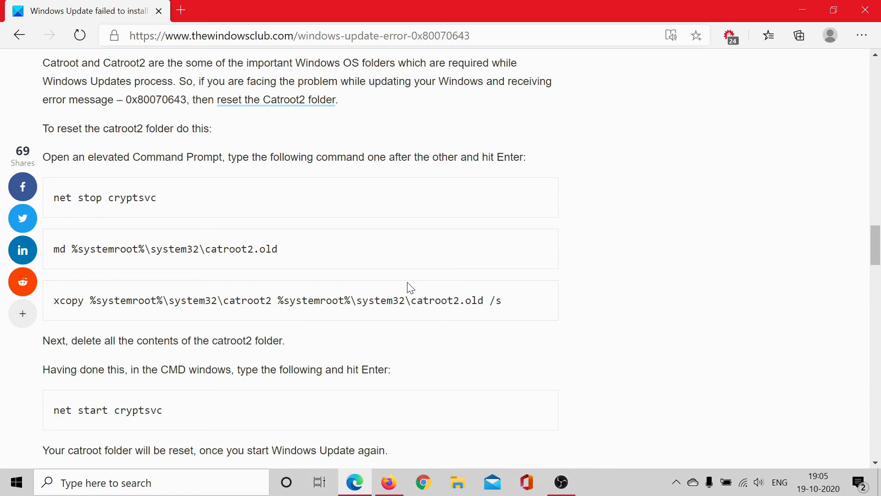
pyautogui.scroll(-3)
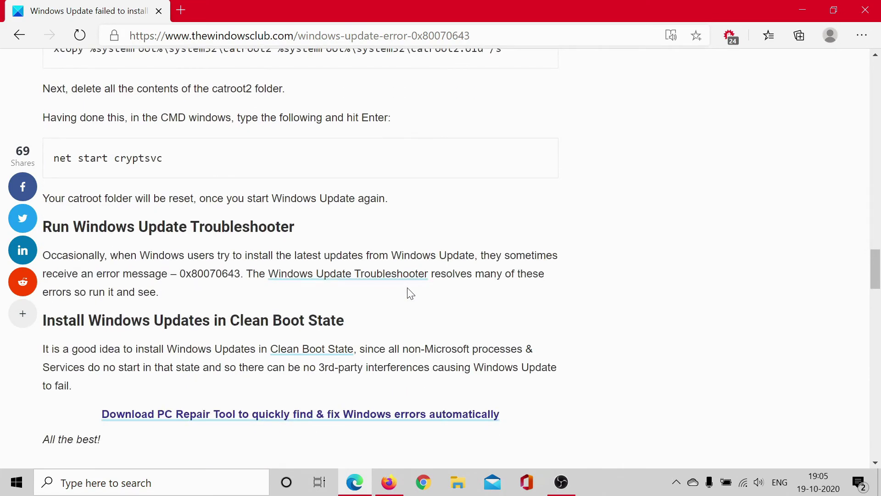
pyautogui.moveTo(409, 293)
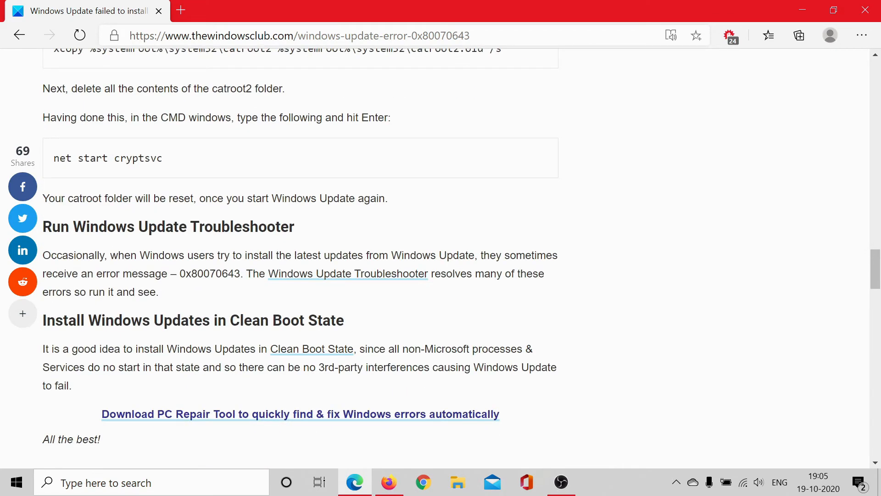
pyautogui.moveTo(15, 483)
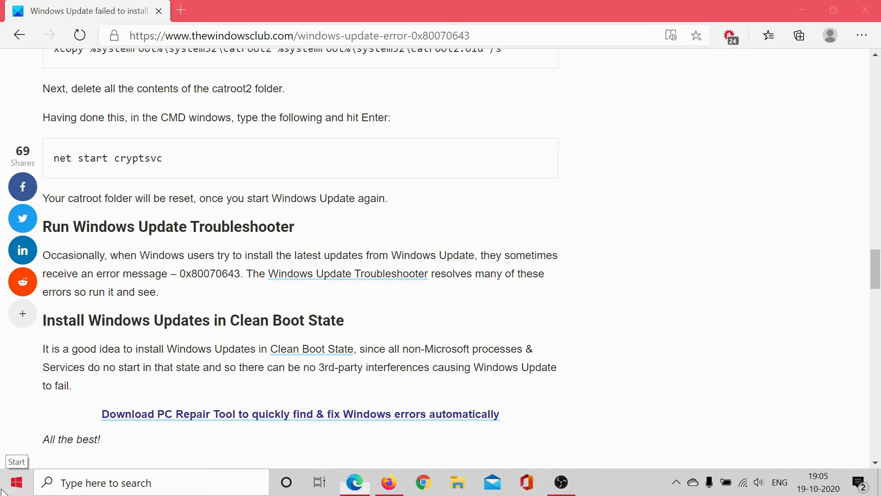
# Open Settings > Update & Security > Troubleshoot > Additional troubleshooters from the Start menu.
pyautogui.click(15, 483)
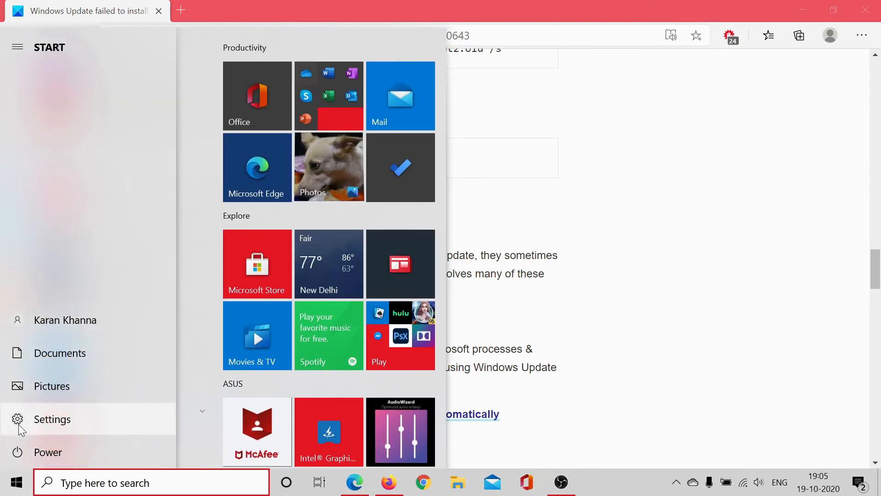
pyautogui.click(52, 418)
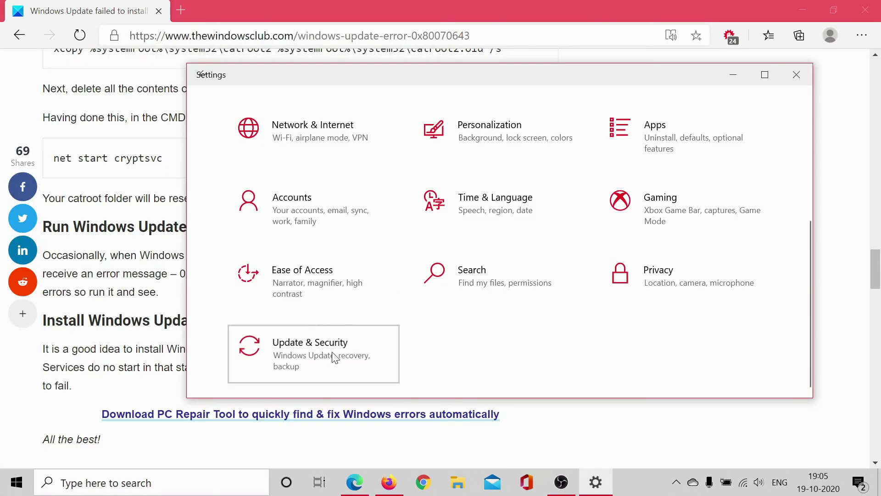
pyautogui.click(310, 342)
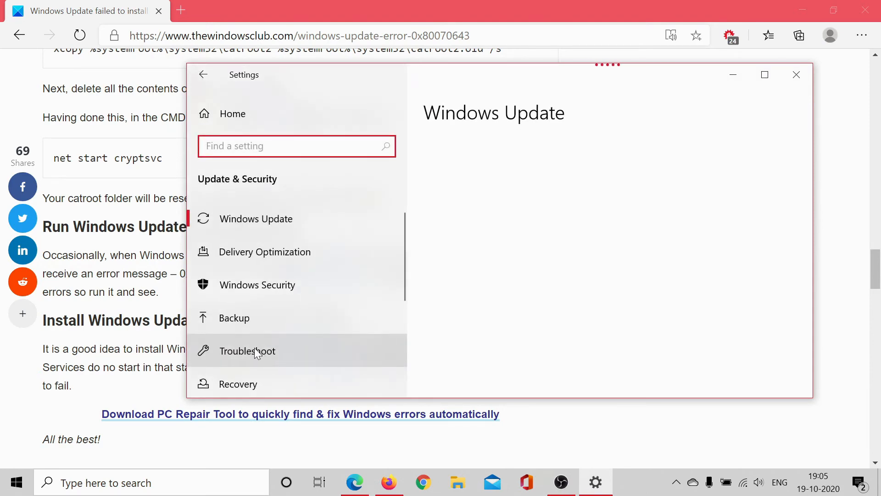
pyautogui.click(247, 351)
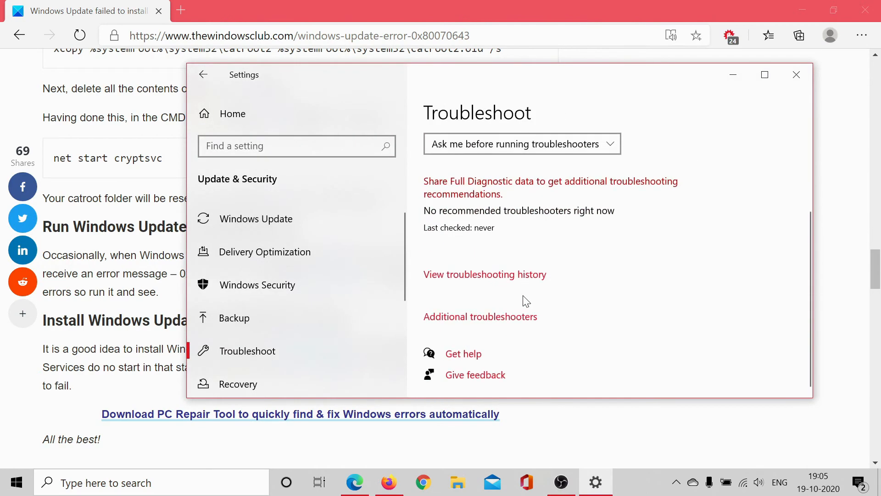
pyautogui.click(480, 316)
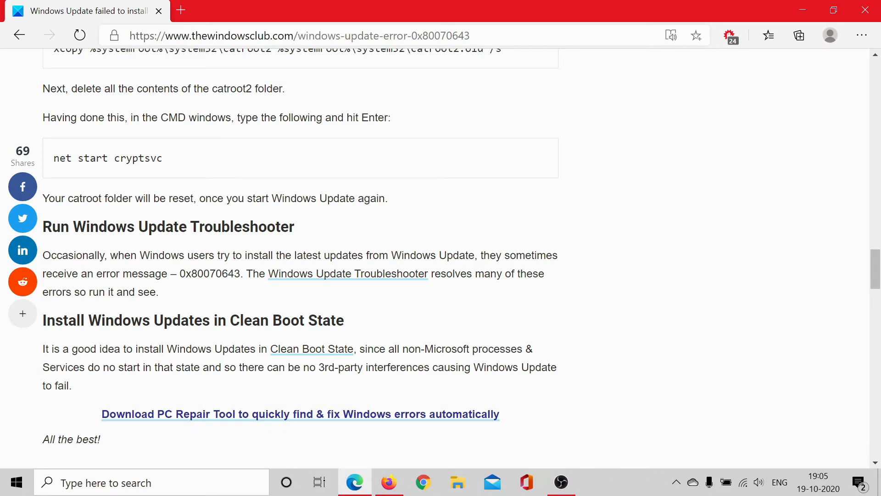
# Run msconfig, hide all Microsoft services, disable the remaining third-party services, and apply.
pyautogui.press('Win+r')
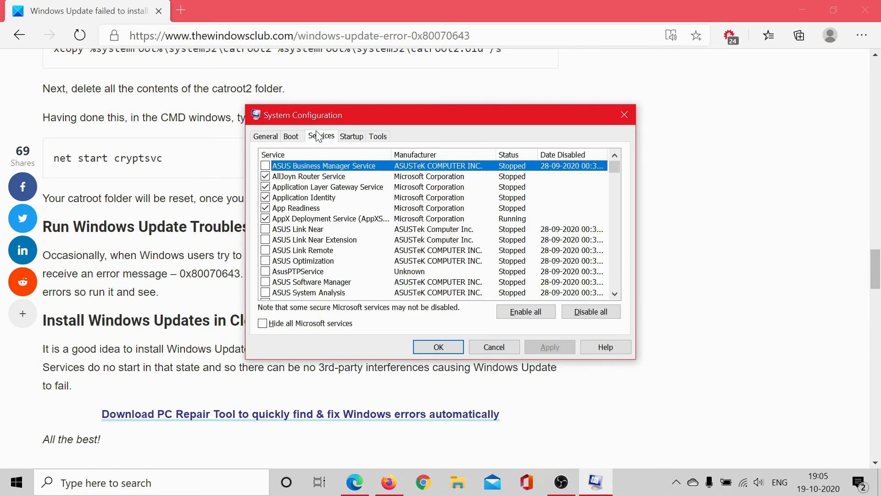
pyautogui.moveTo(262, 324)
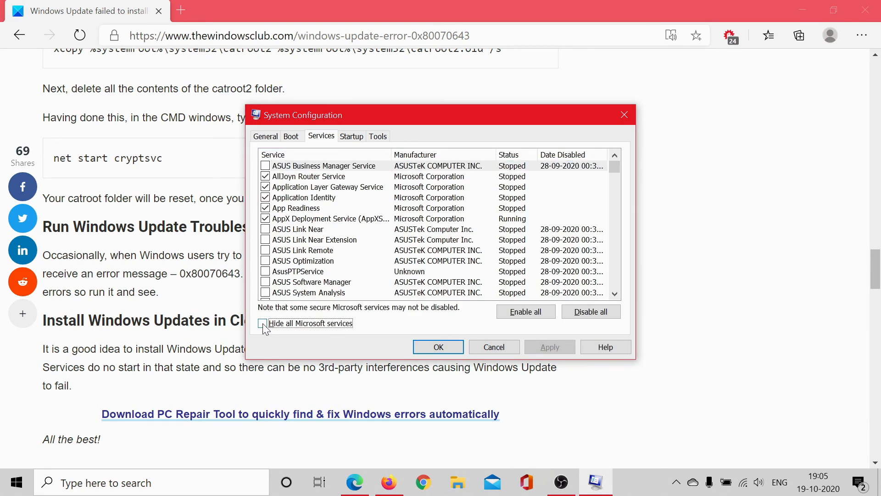
pyautogui.click(262, 322)
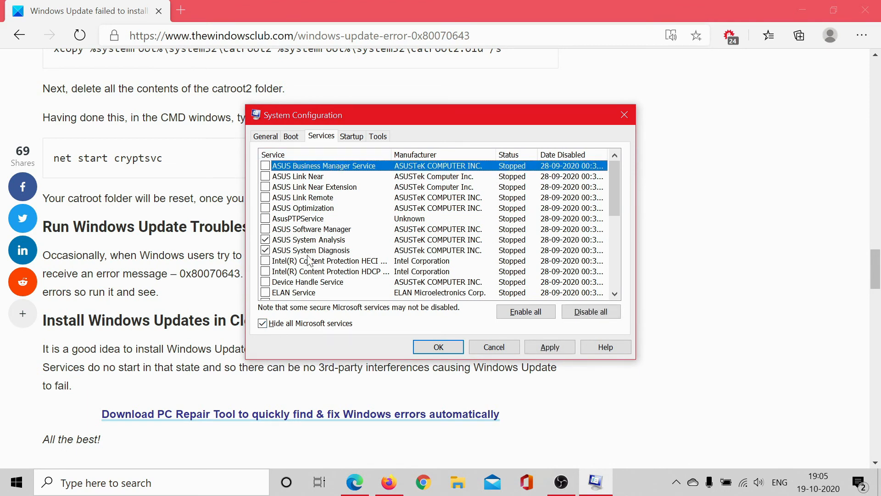
pyautogui.moveTo(591, 311)
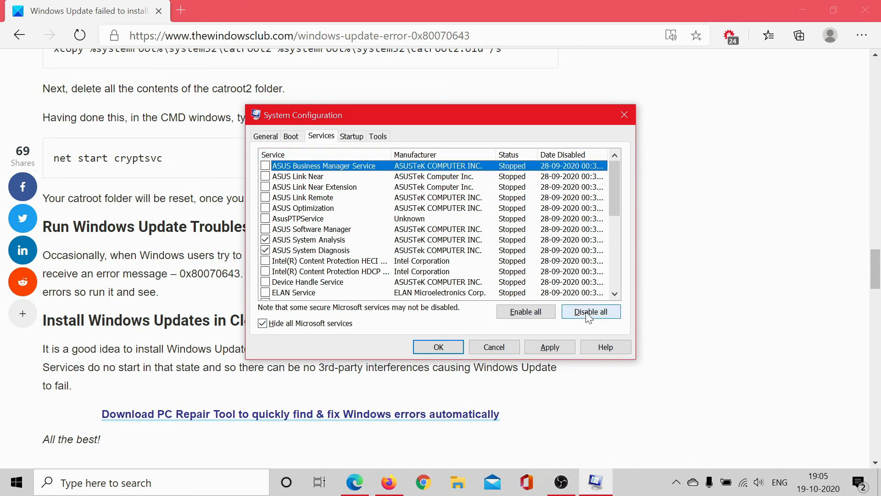
pyautogui.click(590, 311)
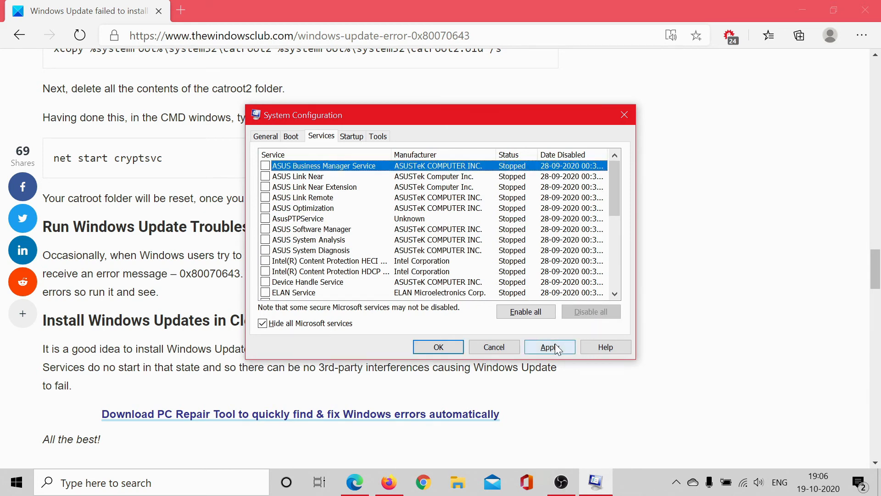
pyautogui.click(549, 347)
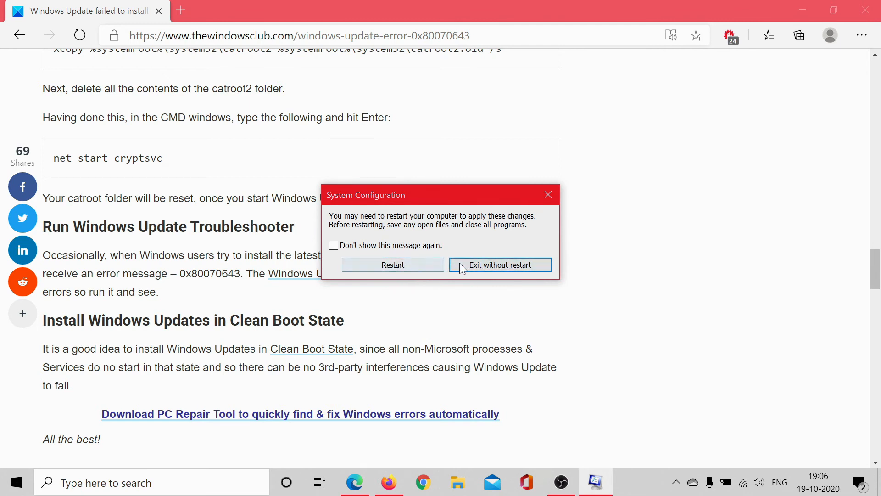
# Dismiss the System Configuration restart prompt with Exit without restart.
pyautogui.click(499, 265)
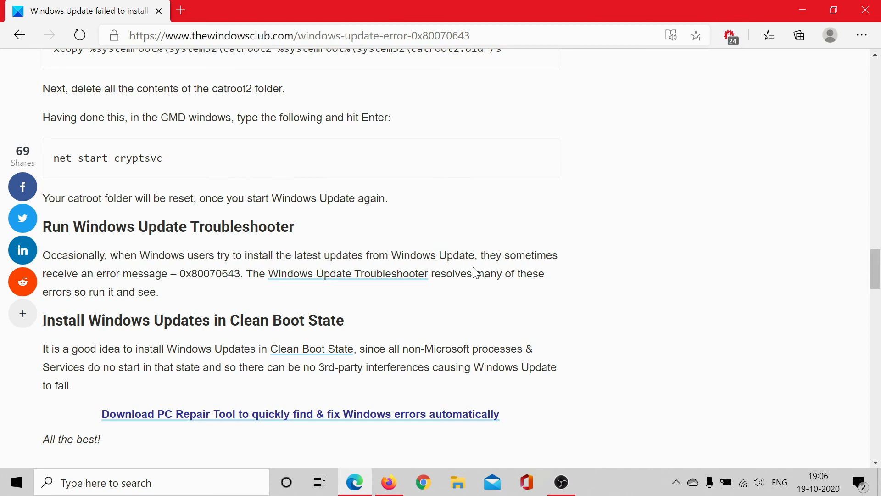
# Scroll the 0x80070643 article back up to its title and site header.
pyautogui.scroll(3)
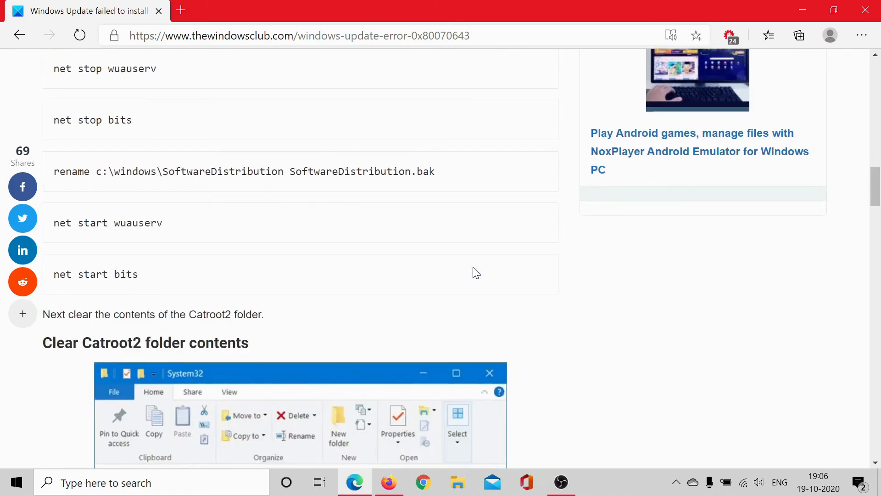
pyautogui.scroll(3)
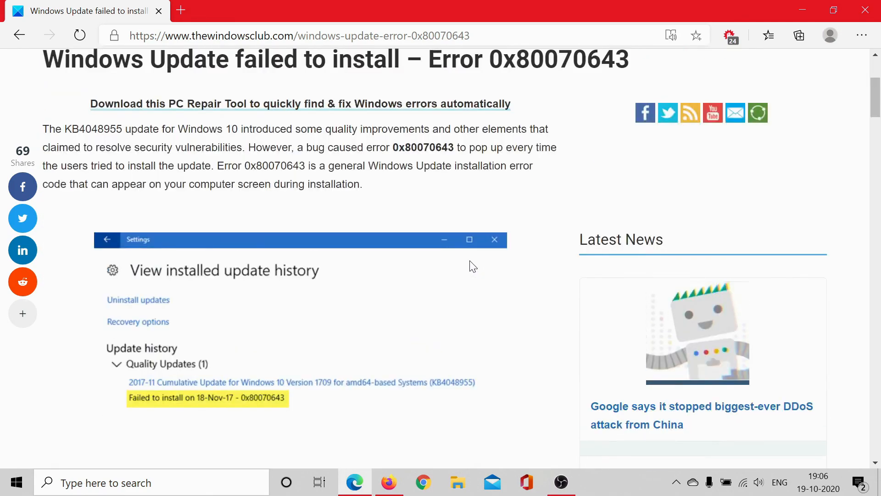
pyautogui.scroll(3)
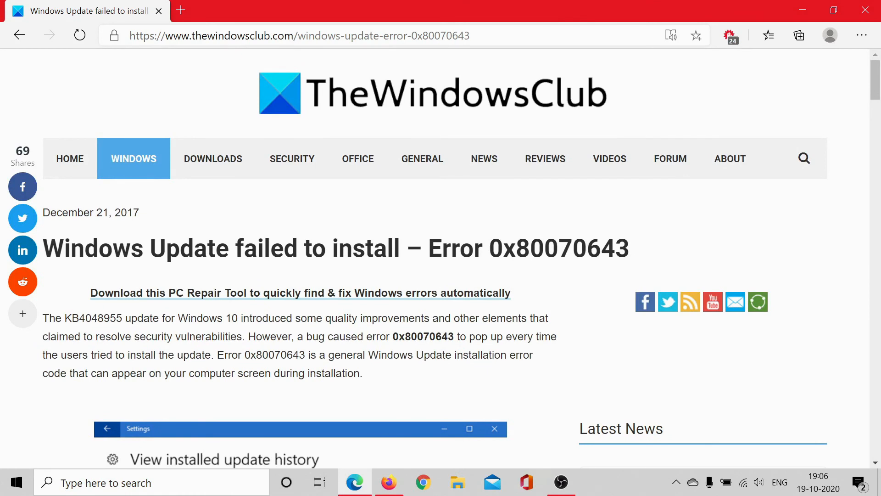